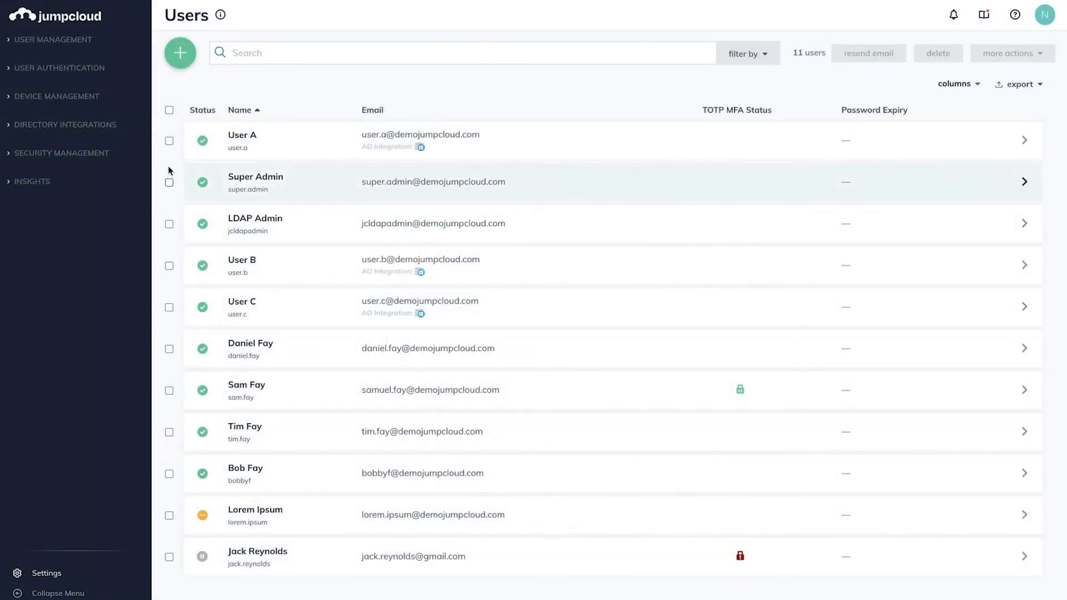
- Reach User Security Settings under Security Management from the users list
{"action": "left_click", "coordinate": [61, 152]}
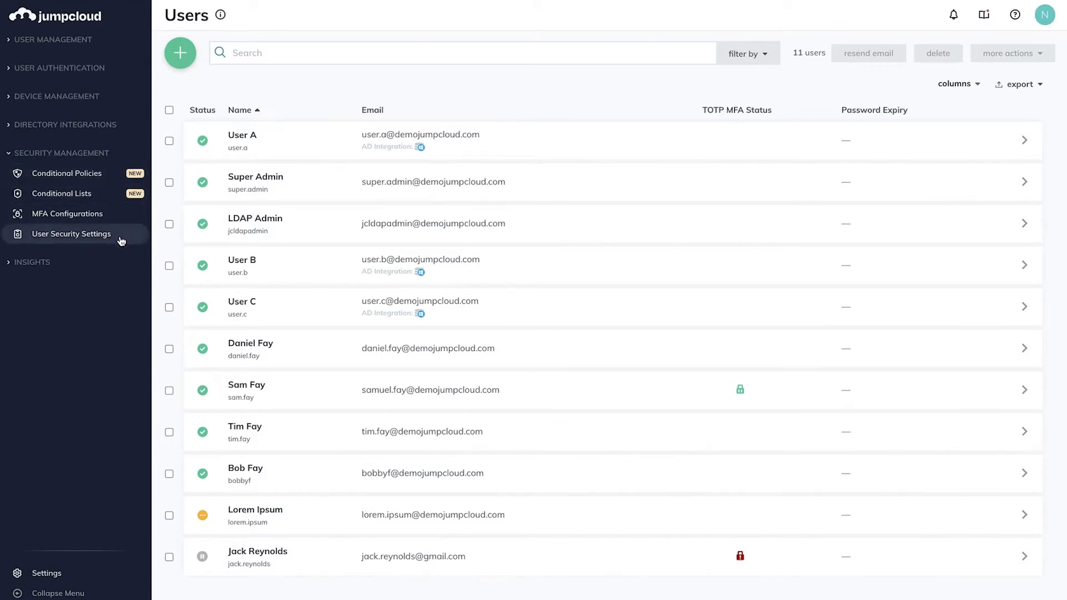
{"action": "left_click", "coordinate": [71, 233]}
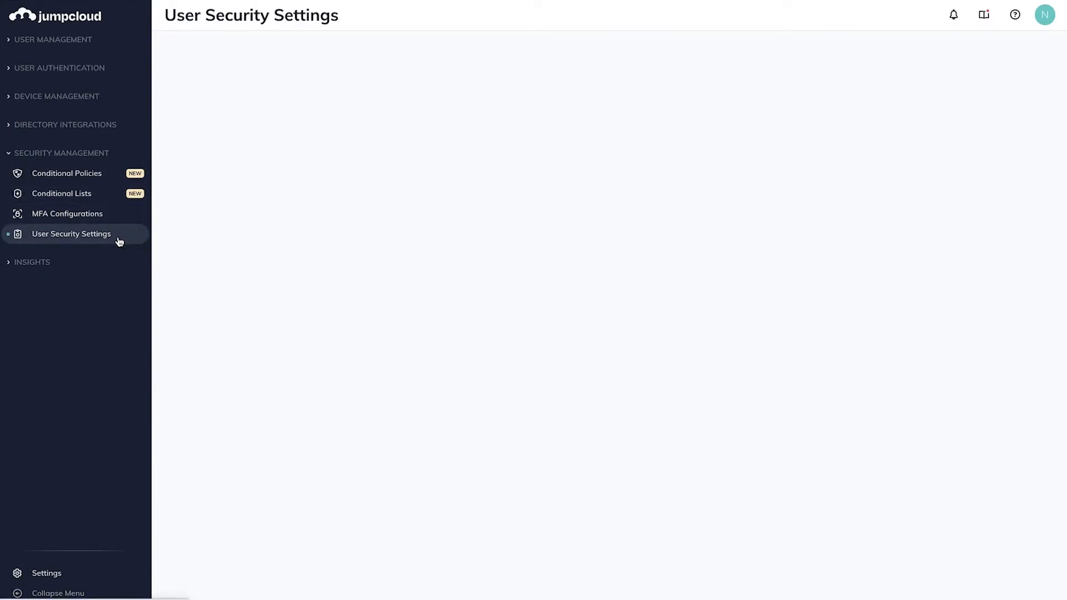
{"action": "left_click", "coordinate": [72, 234]}
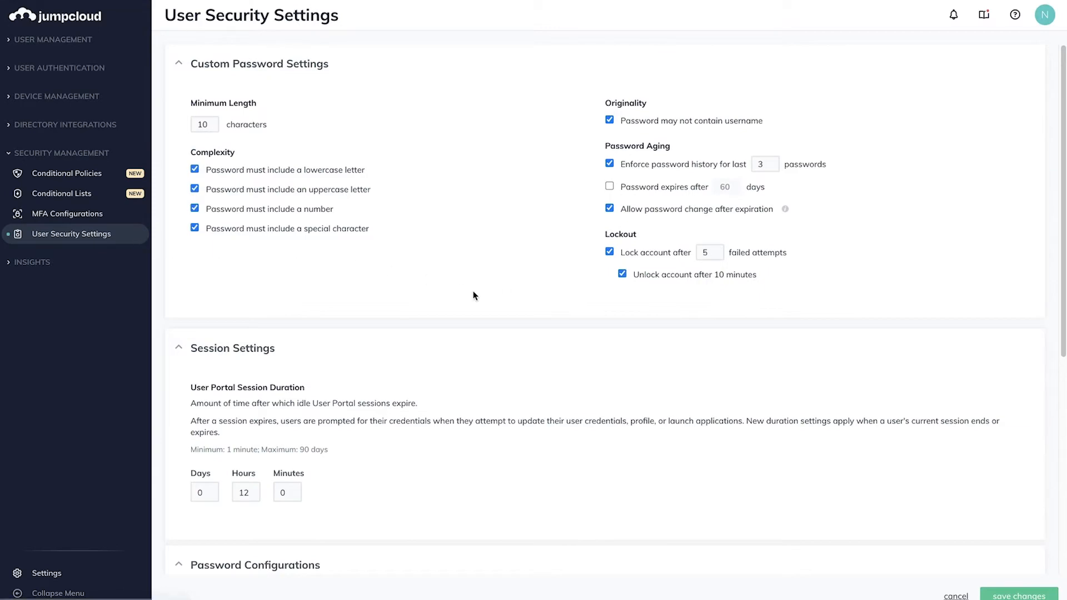
- Scroll the User Security Settings page down to the Password Configurations section
{"action": "scroll", "scroll_direction": "down", "scroll_amount": 3}
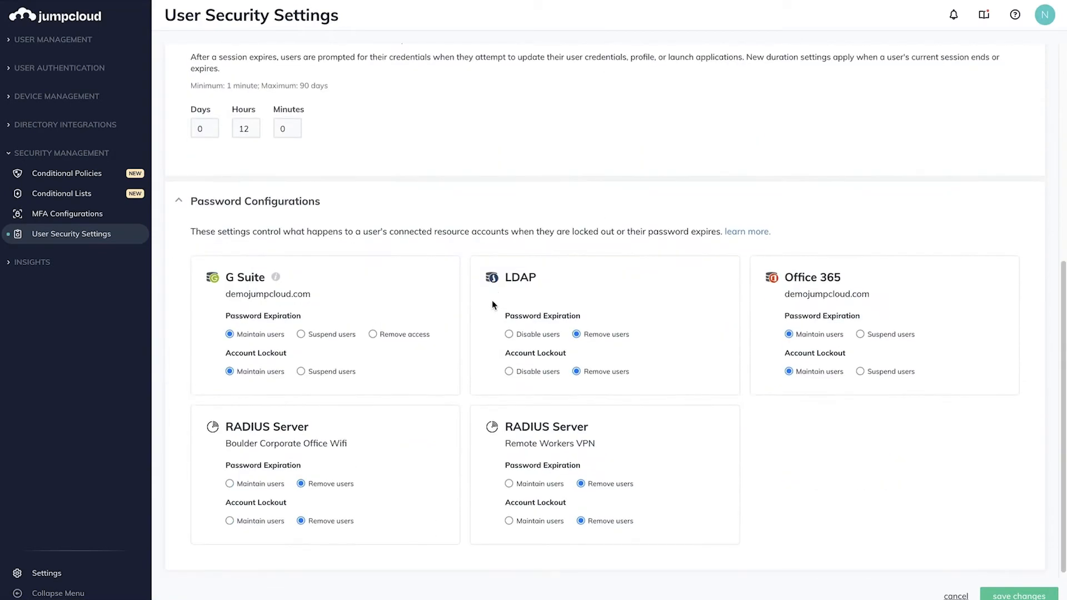
{"action": "mouse_move", "coordinate": [382, 213]}
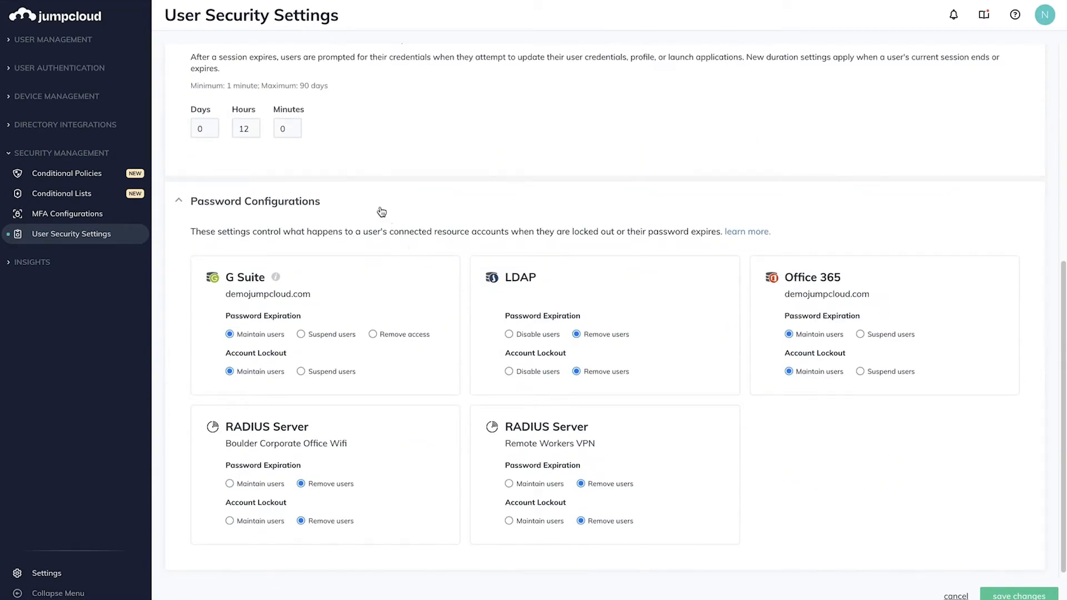
{"action": "mouse_move", "coordinate": [344, 202]}
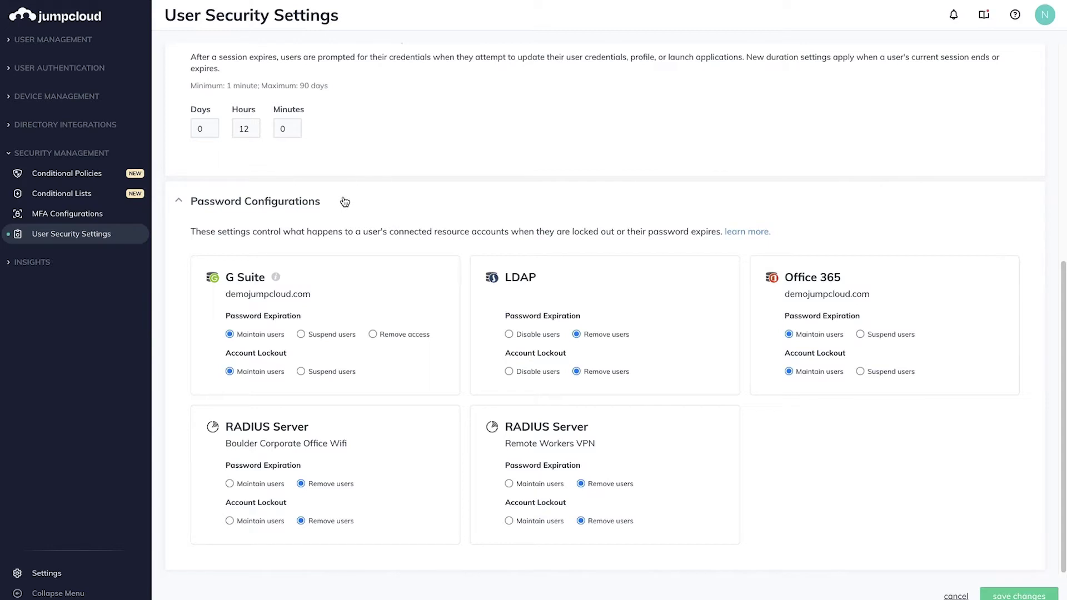
{"action": "mouse_move", "coordinate": [308, 275]}
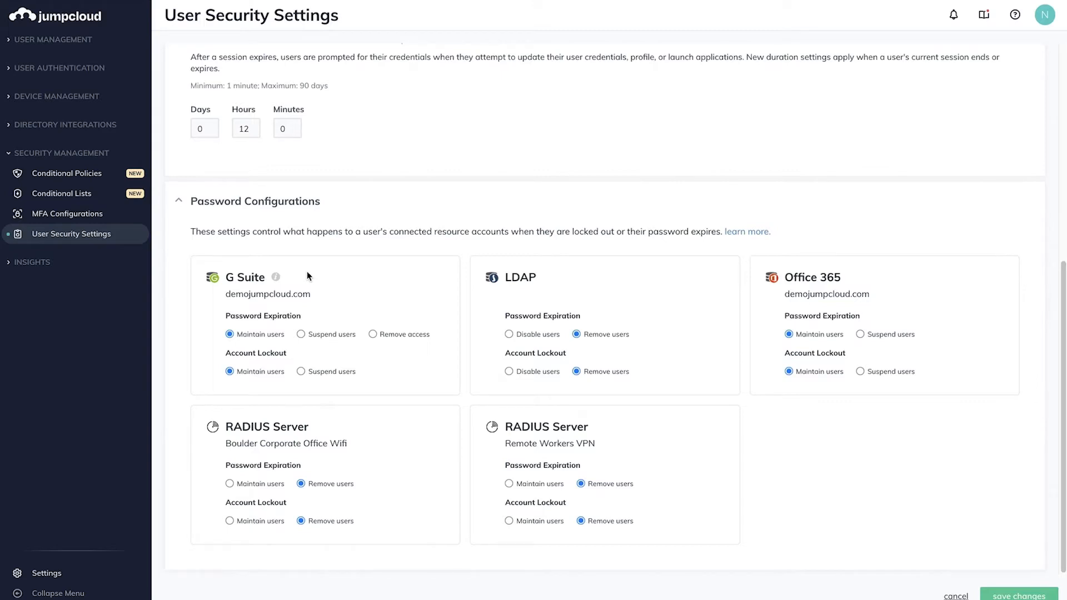
{"action": "mouse_move", "coordinate": [544, 249]}
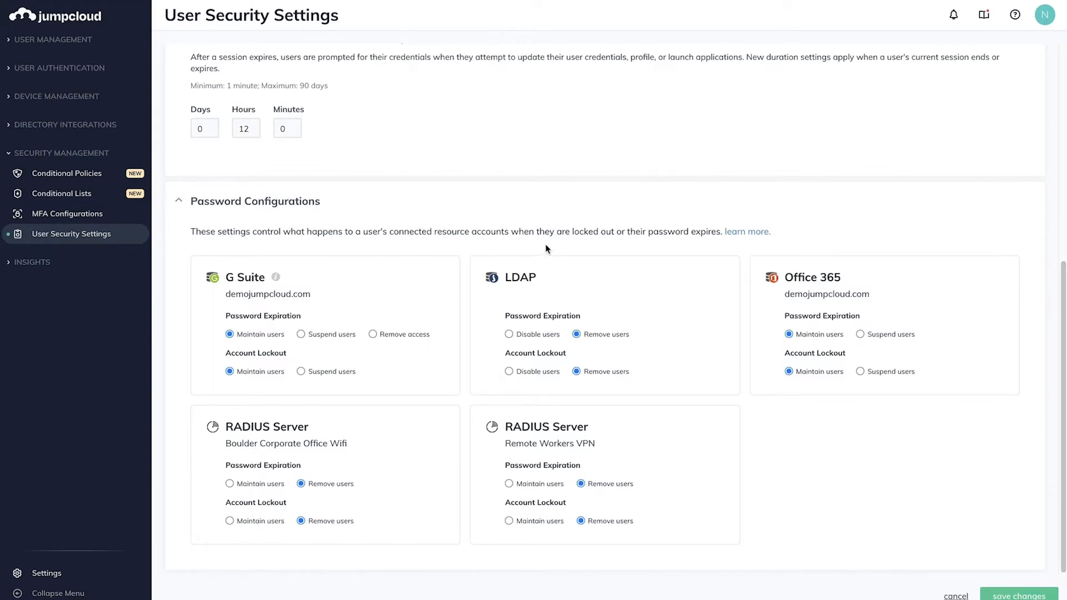
{"action": "mouse_move", "coordinate": [659, 246]}
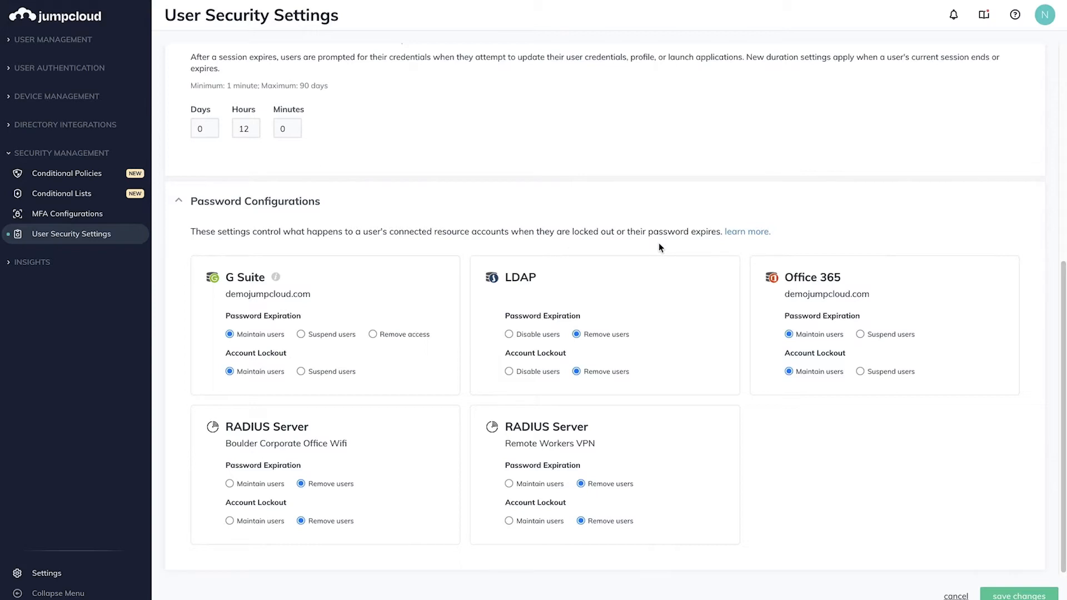
{"action": "mouse_move", "coordinate": [327, 324]}
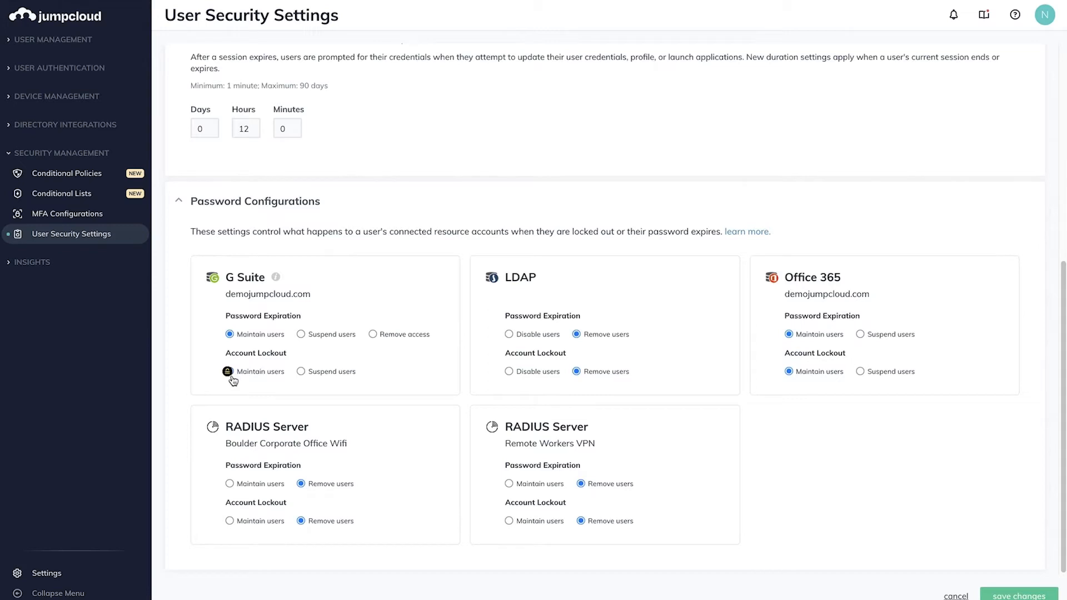
- Set G Suite to Remove access on password expiration and Suspend users on account lockout
{"action": "left_click", "coordinate": [229, 371]}
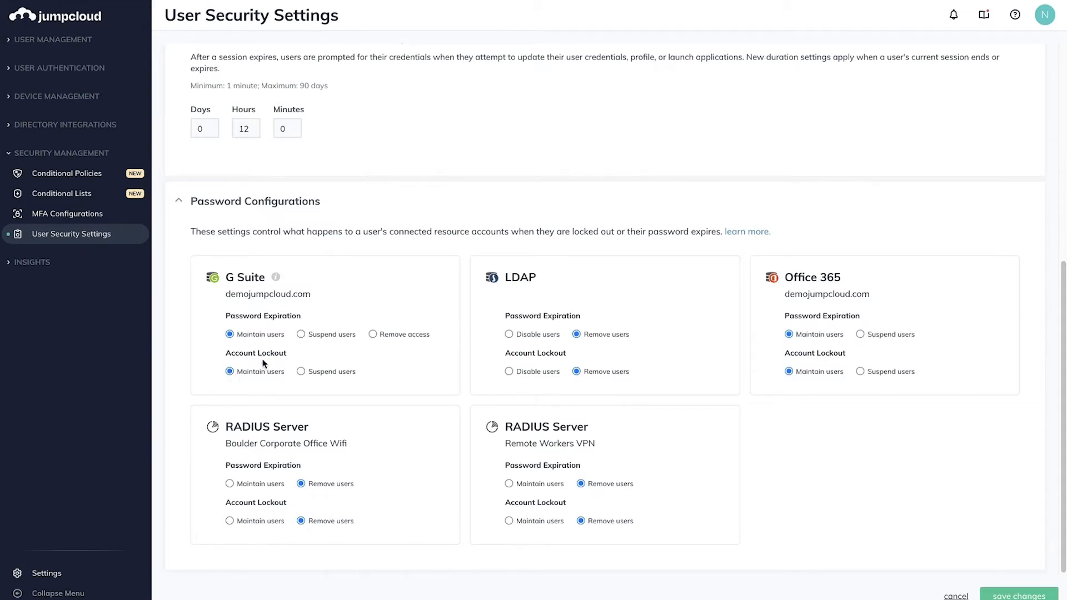
{"action": "left_click", "coordinate": [301, 334]}
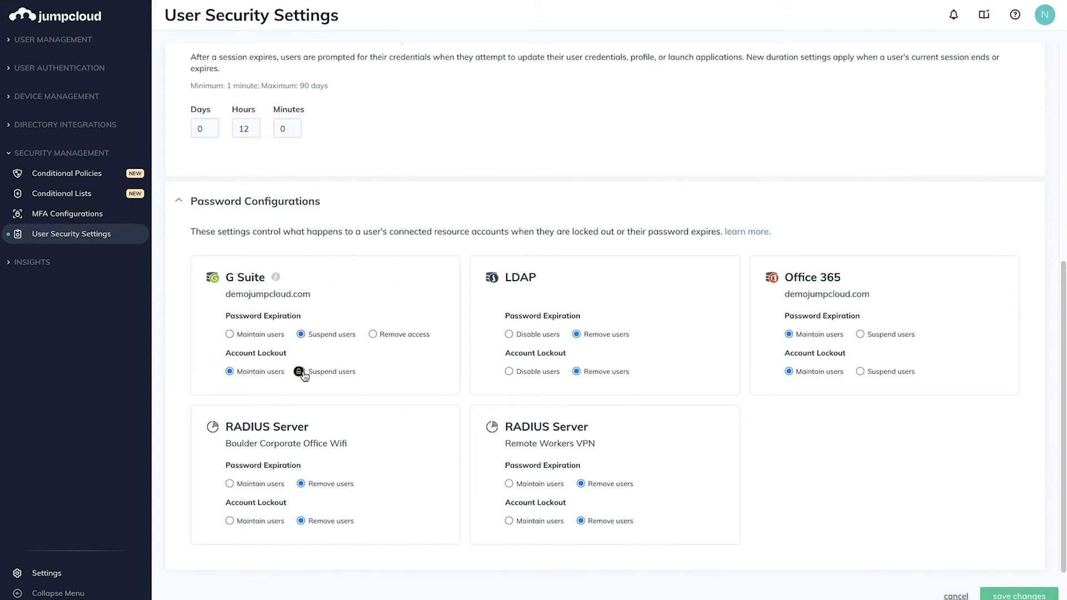
{"action": "left_click", "coordinate": [301, 371]}
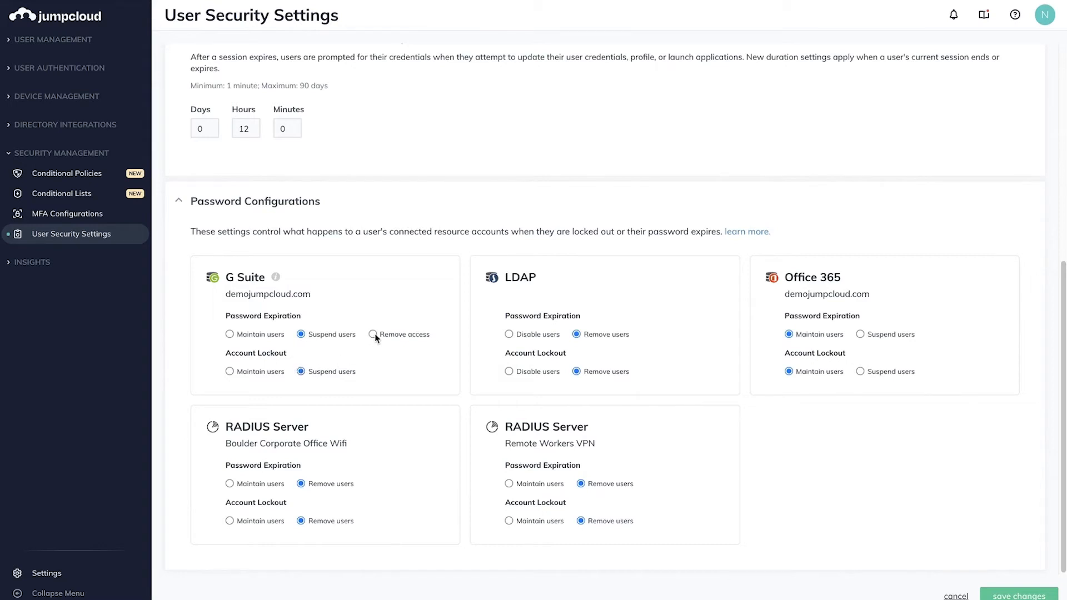
{"action": "left_click", "coordinate": [373, 335]}
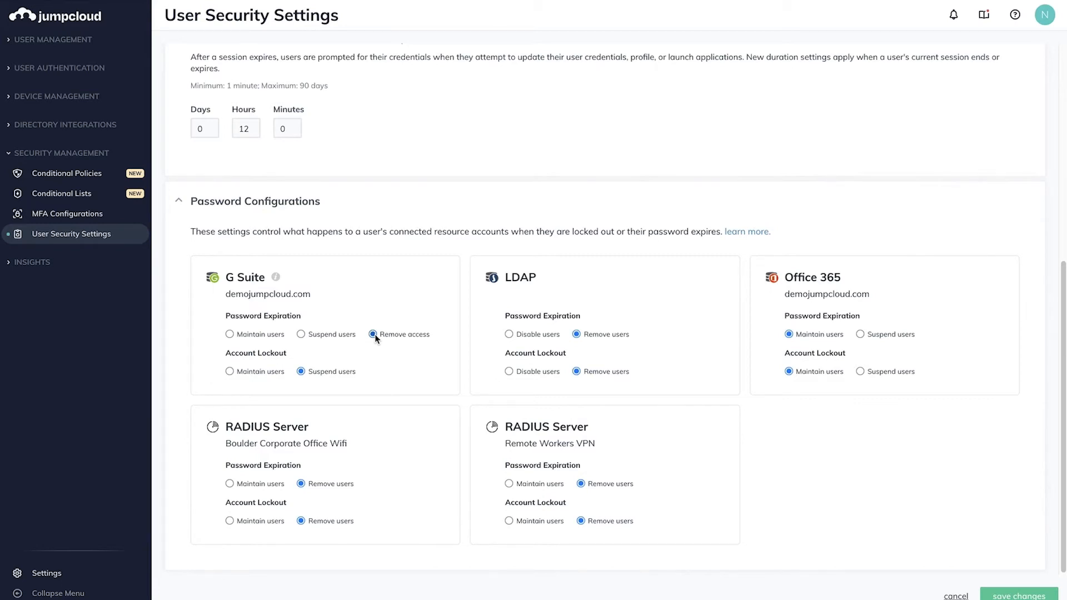
{"action": "mouse_move", "coordinate": [474, 322]}
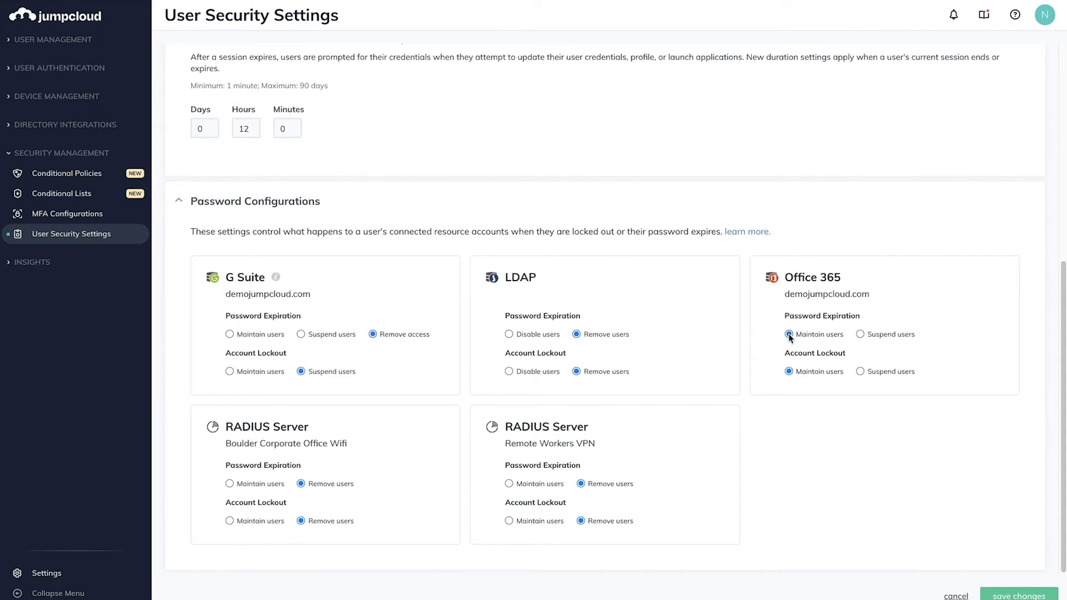
{"action": "left_click", "coordinate": [861, 335]}
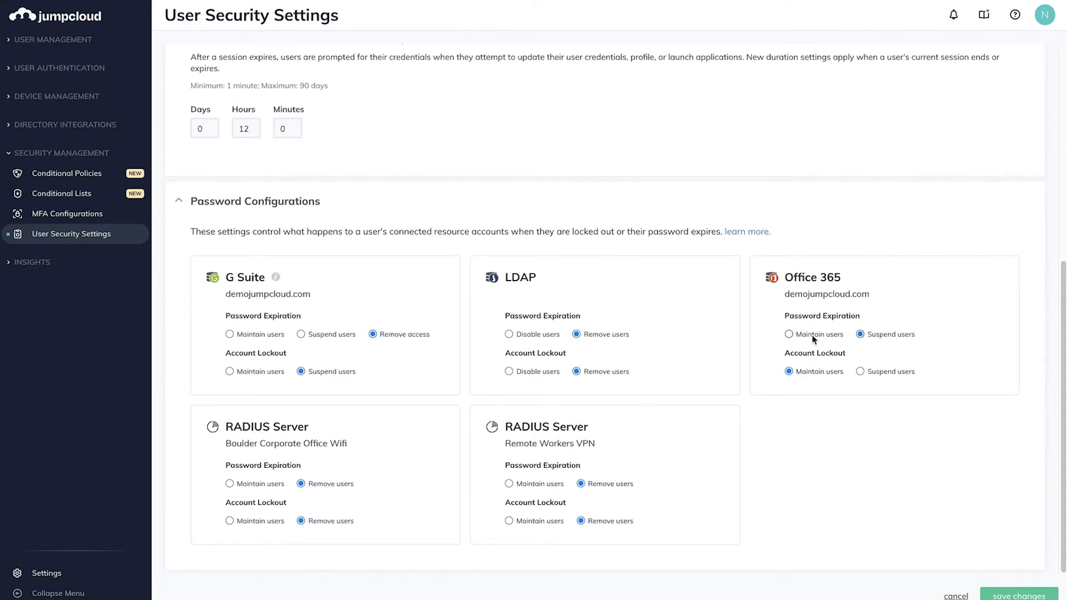
{"action": "left_click", "coordinate": [790, 334]}
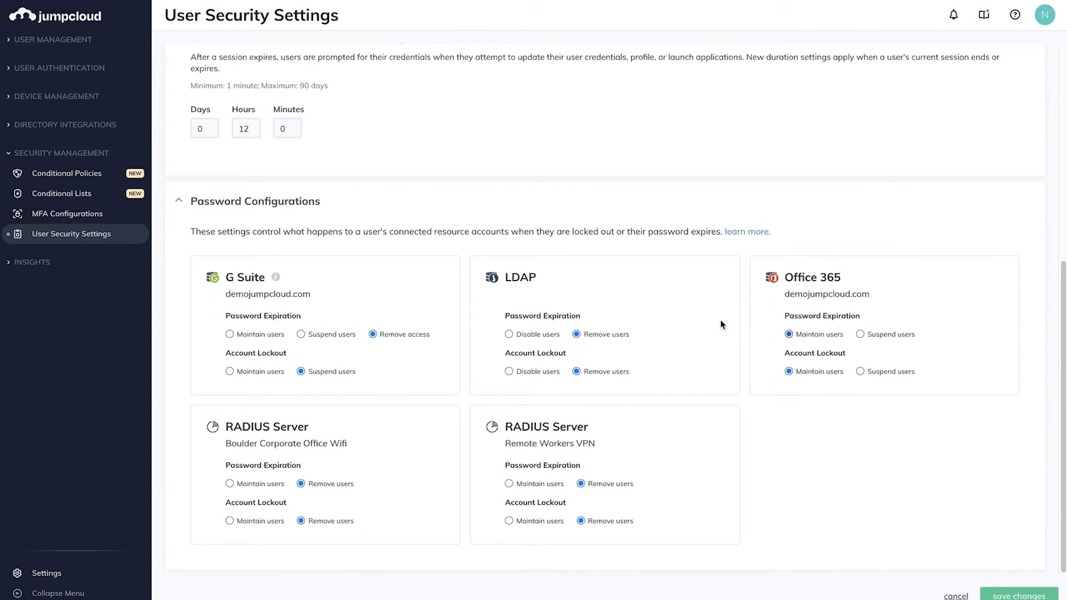
{"action": "mouse_move", "coordinate": [518, 311]}
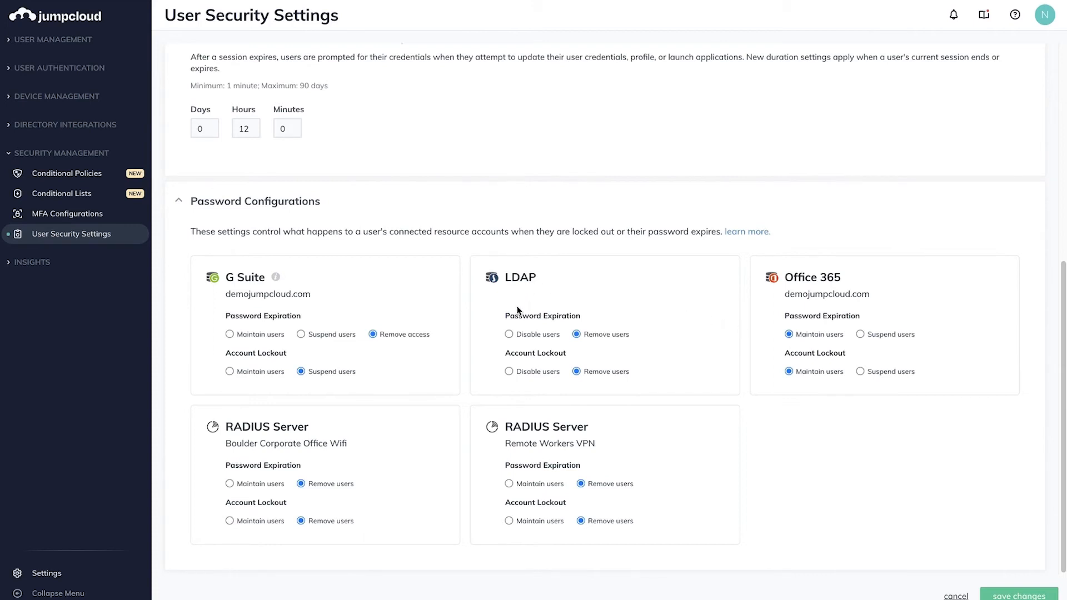
{"action": "mouse_move", "coordinate": [522, 327]}
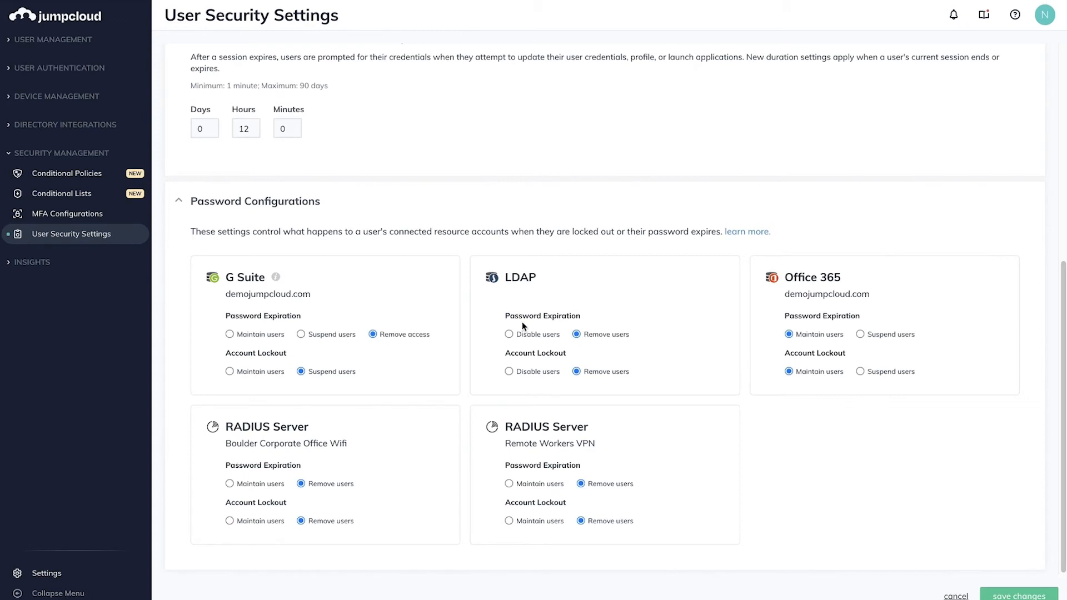
{"action": "mouse_move", "coordinate": [531, 364]}
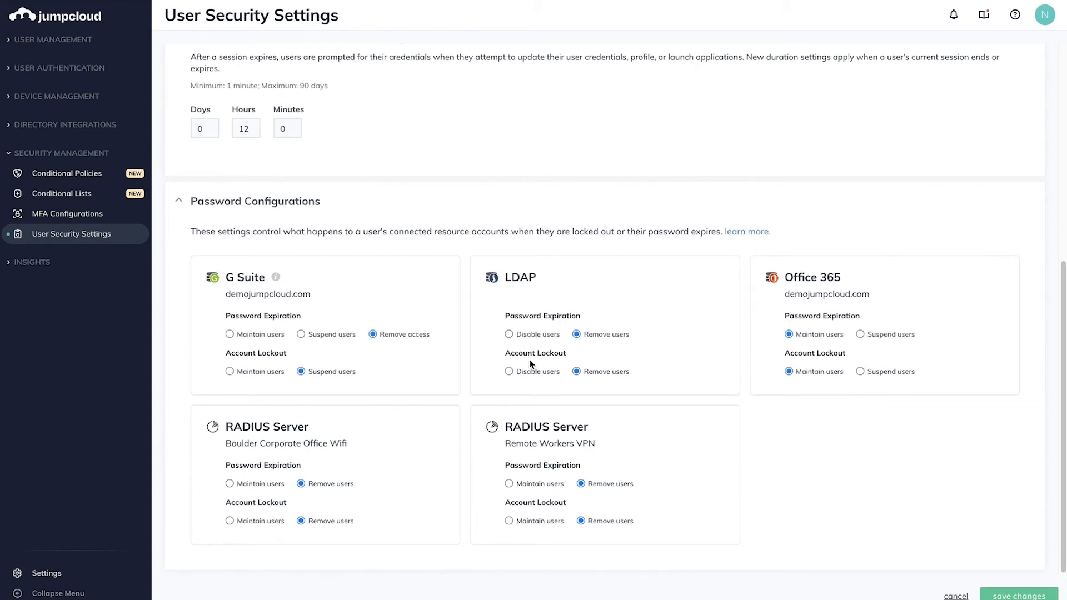
- Set LDAP to Disable users on account lockout, keeping Remove users on password expiration
{"action": "left_click", "coordinate": [509, 334]}
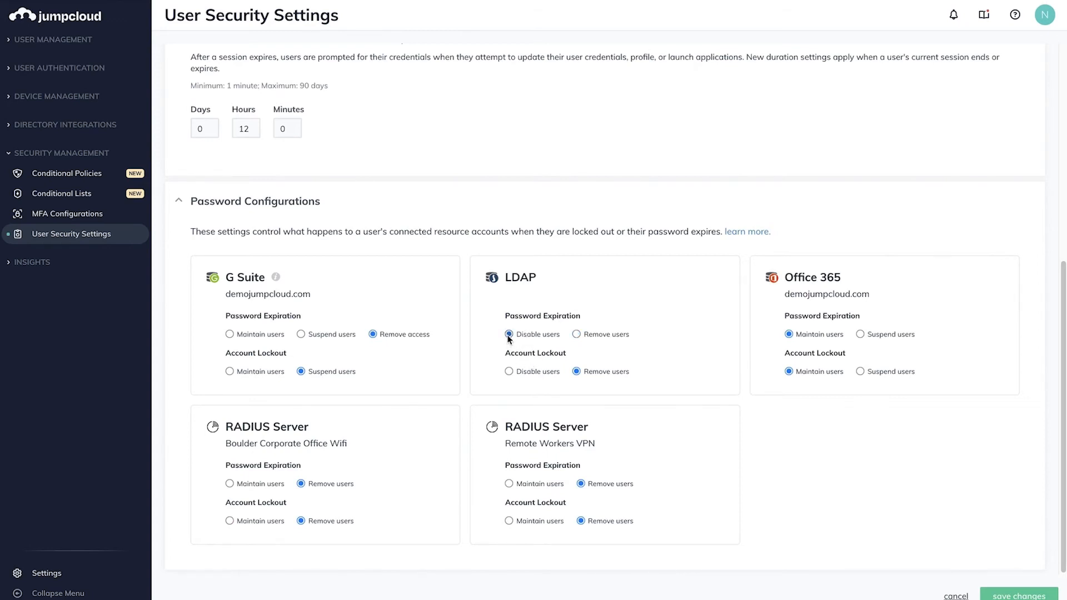
{"action": "left_click", "coordinate": [509, 335]}
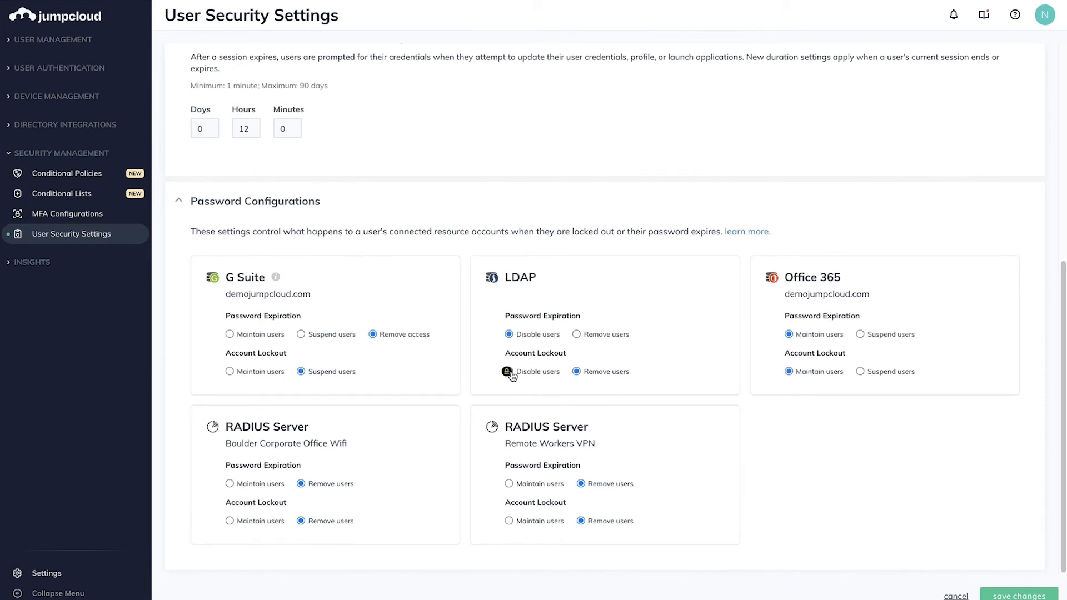
{"action": "left_click", "coordinate": [509, 371]}
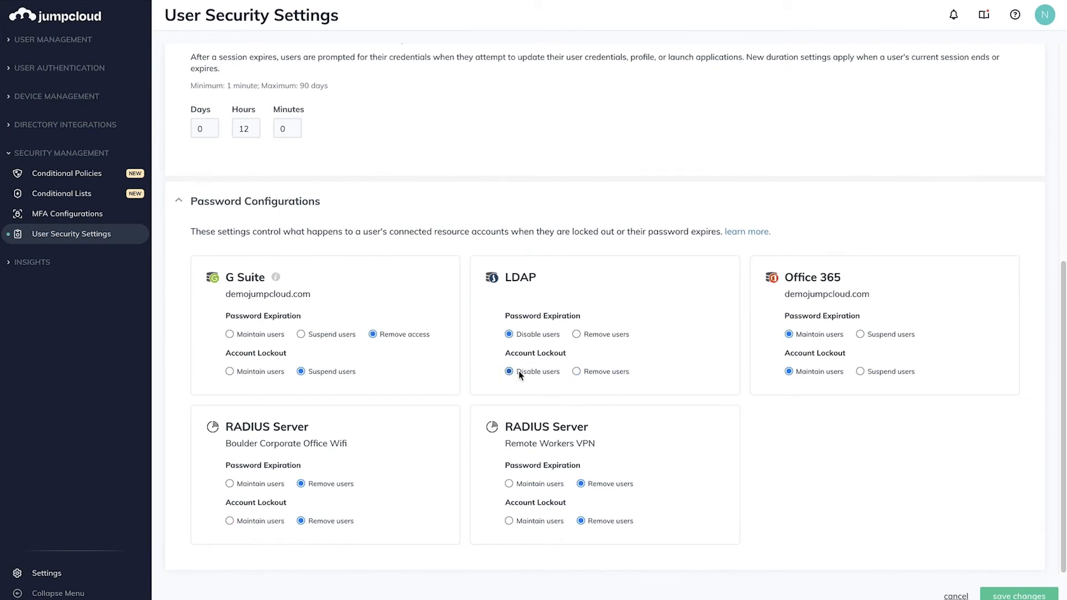
{"action": "left_click", "coordinate": [508, 371]}
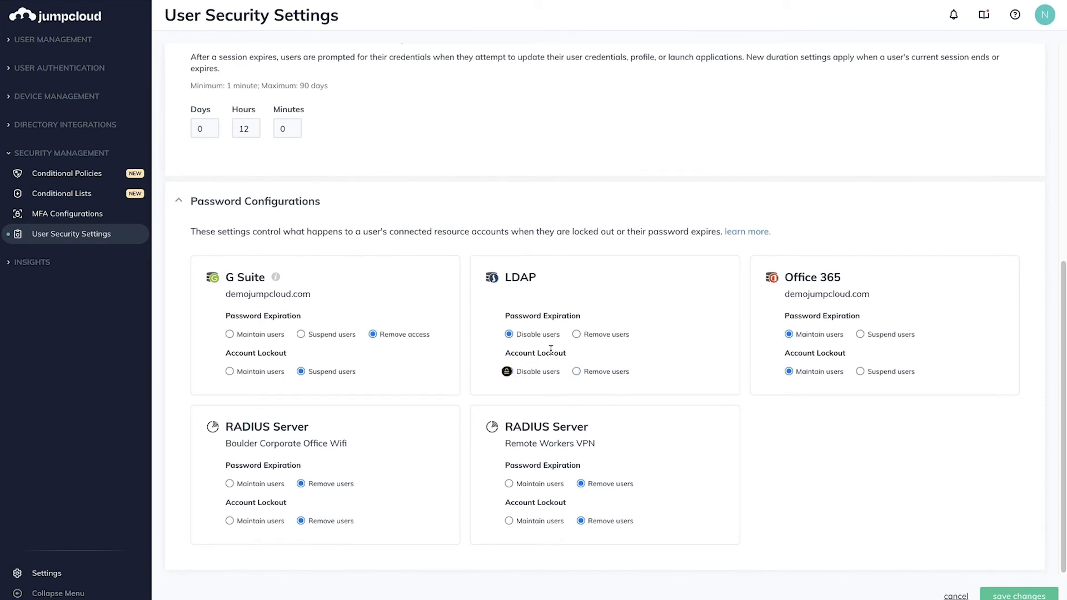
{"action": "left_click", "coordinate": [577, 334]}
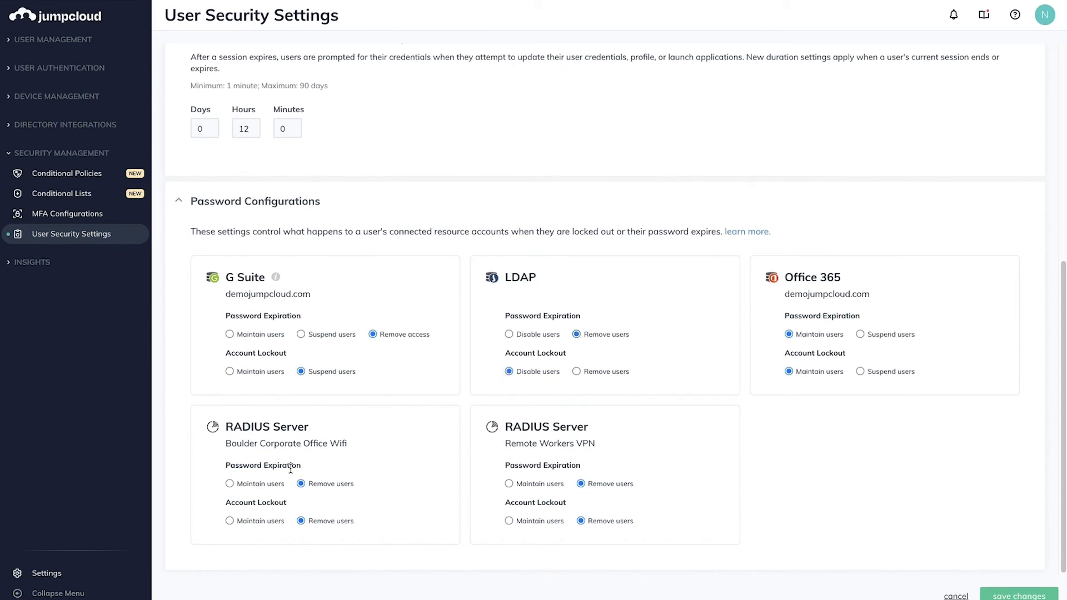
- Set Boulder Corporate Office Wifi RADIUS to Maintain users on lockout, Remove users on expiration
{"action": "left_click", "coordinate": [230, 484]}
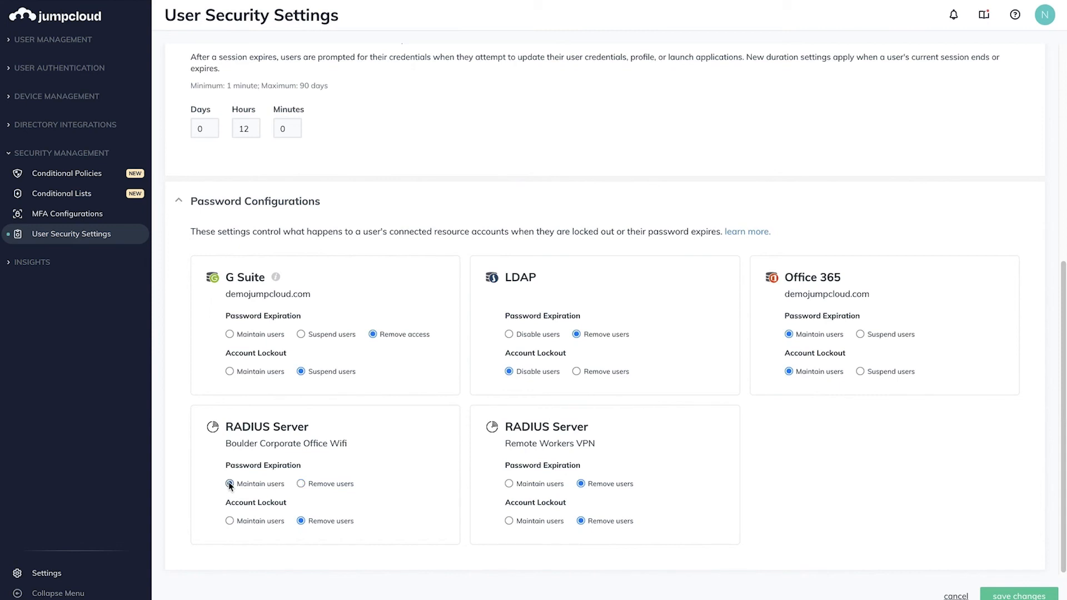
{"action": "left_click", "coordinate": [229, 483]}
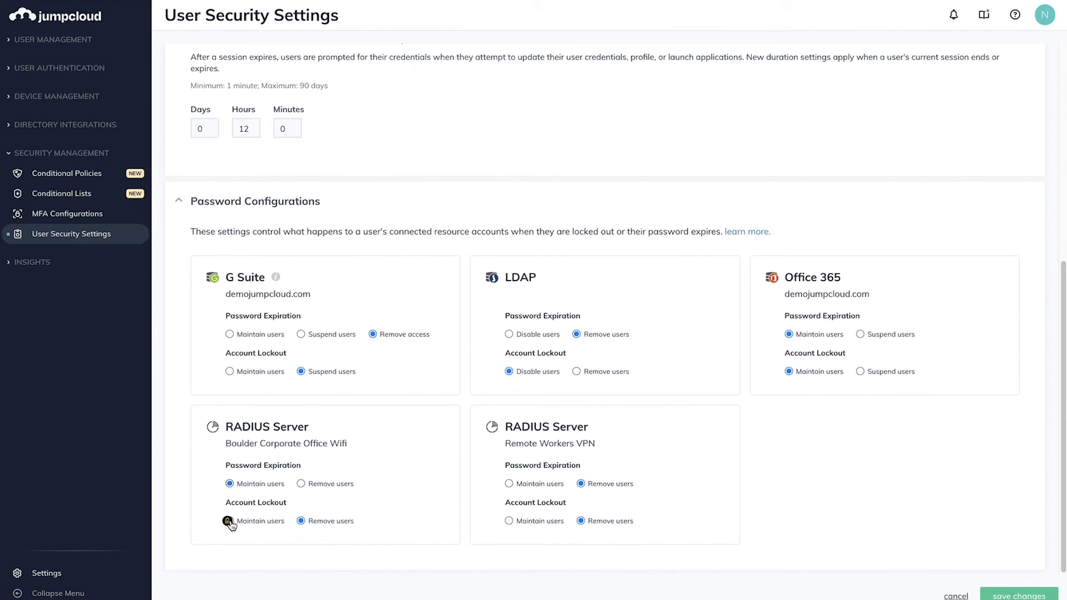
{"action": "left_click", "coordinate": [229, 520]}
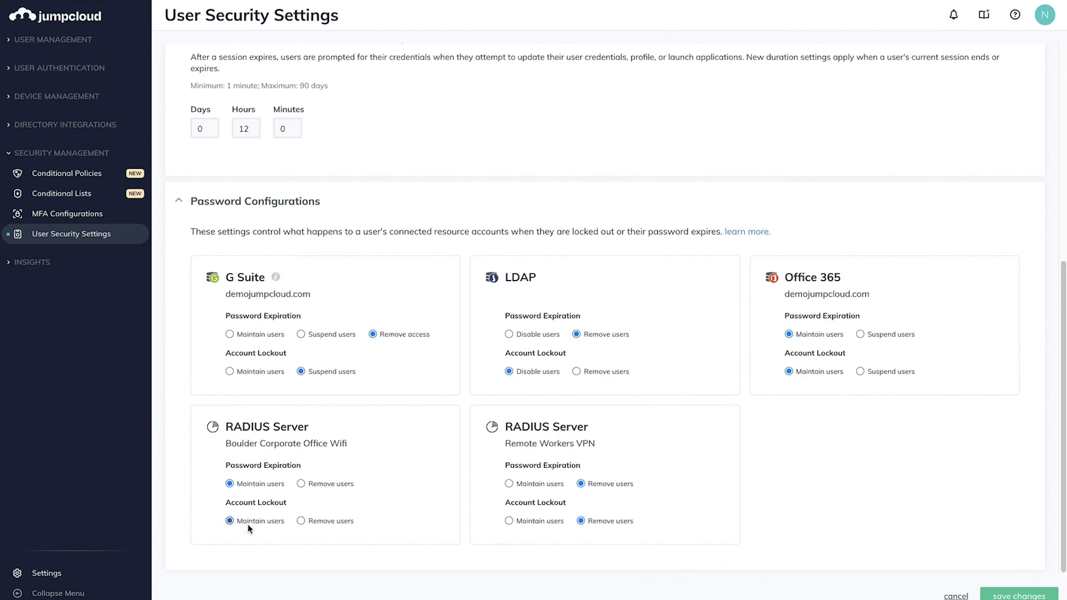
{"action": "left_click", "coordinate": [301, 484]}
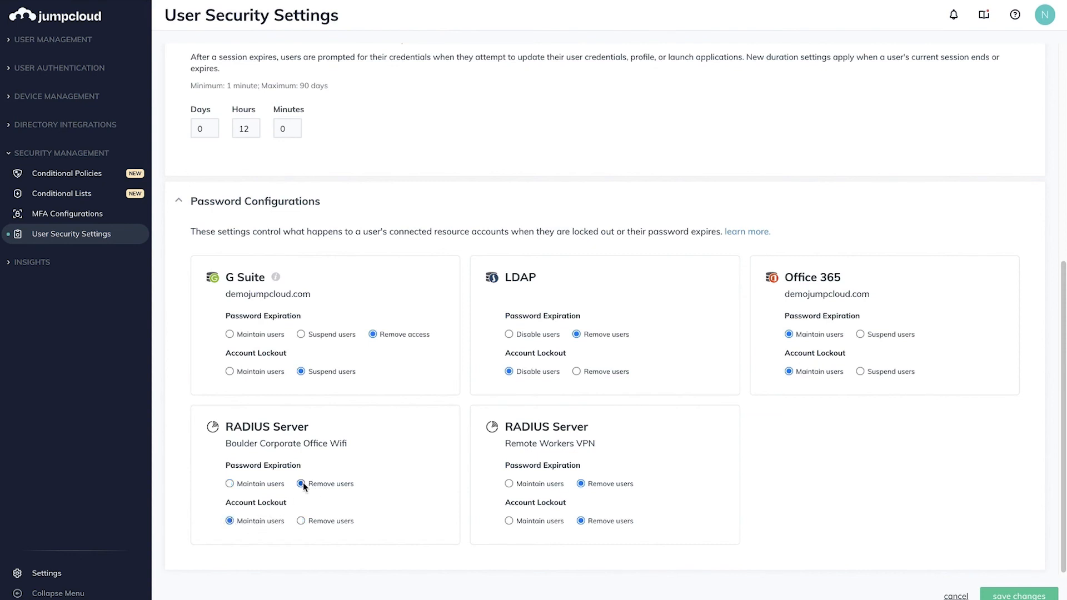